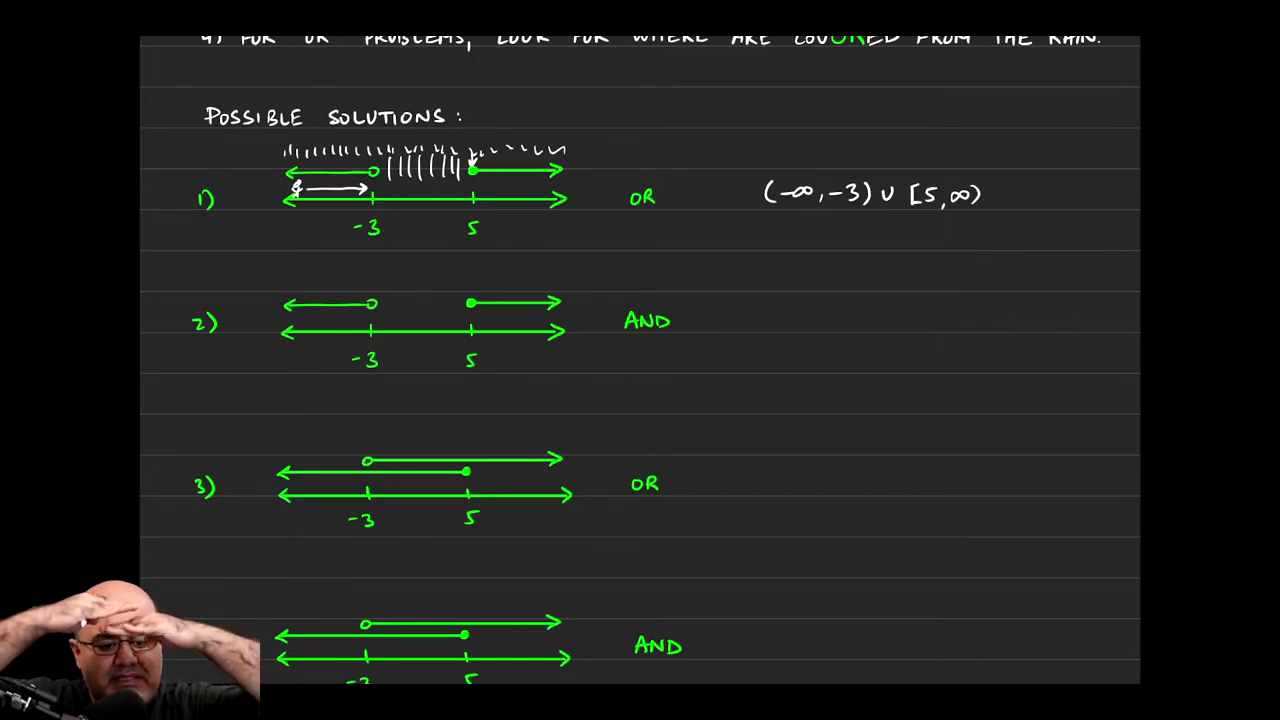
- Scroll down until problems 3 and 4 are in view
scroll(down, 3)
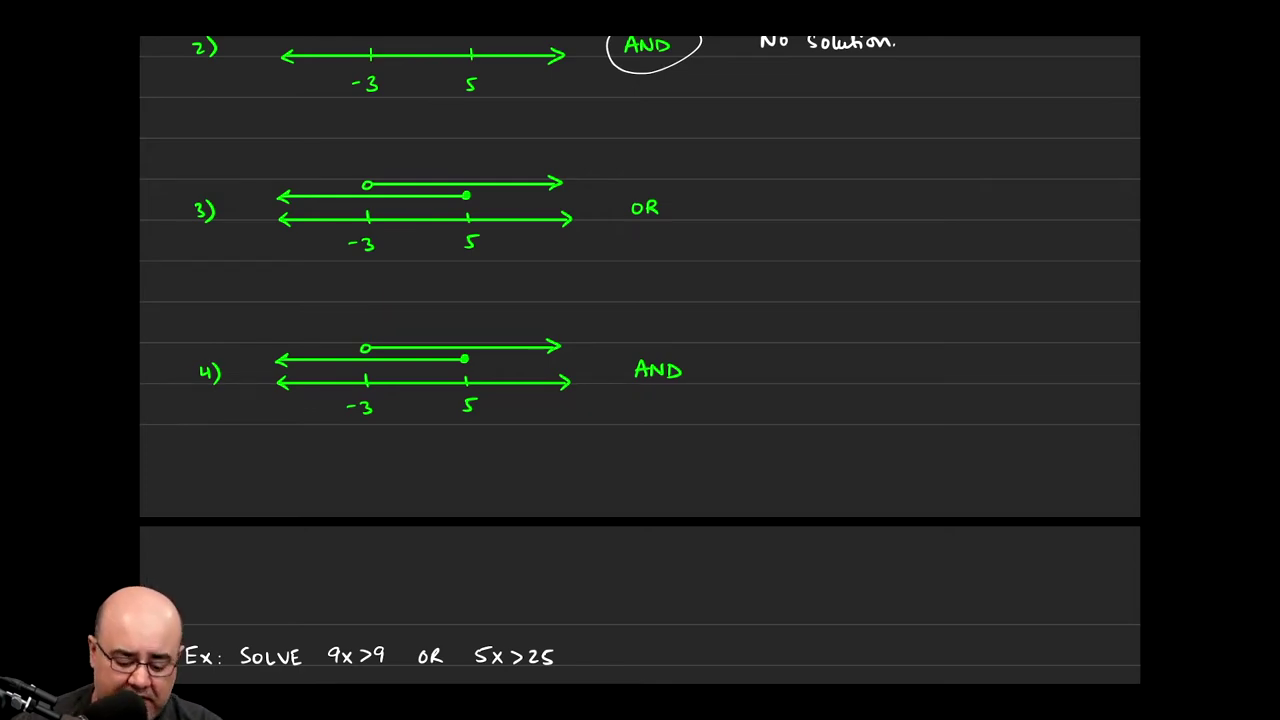
- Underline problem 3's OR, scribble shading above its number lines, and trace the top ray in red
drag(630, 228, 658, 230)
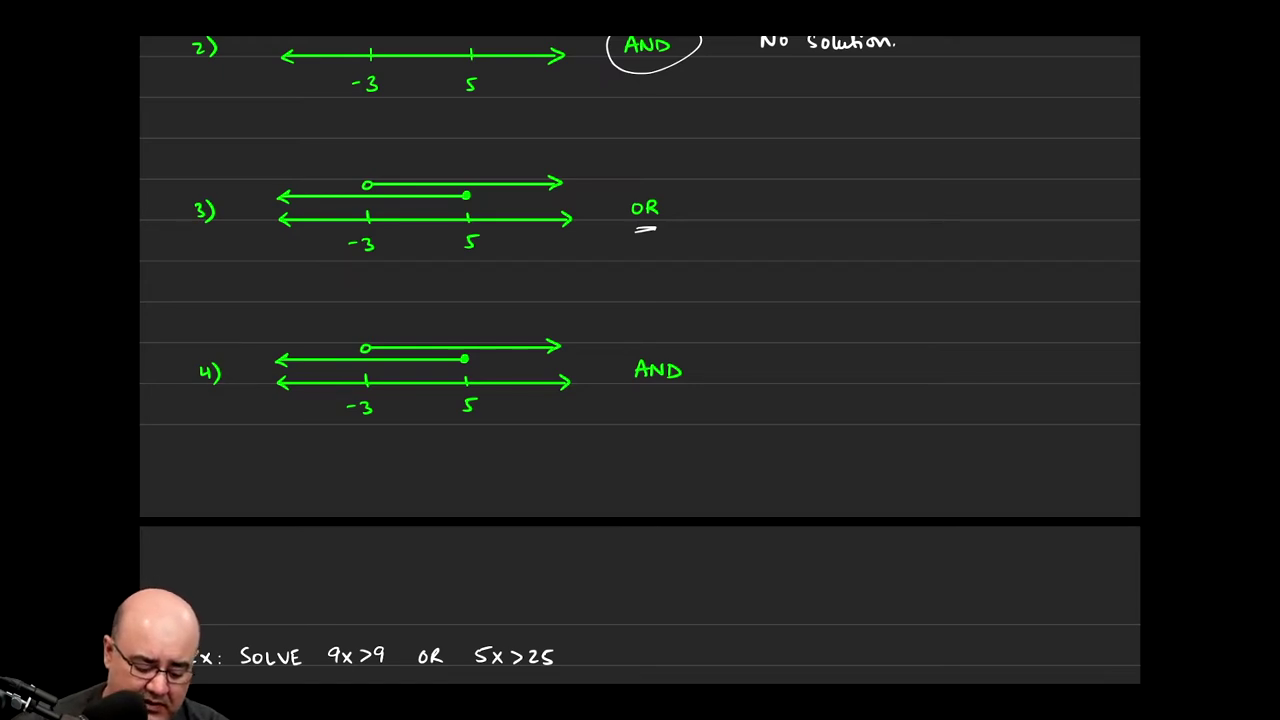
drag(276, 152, 456, 152)
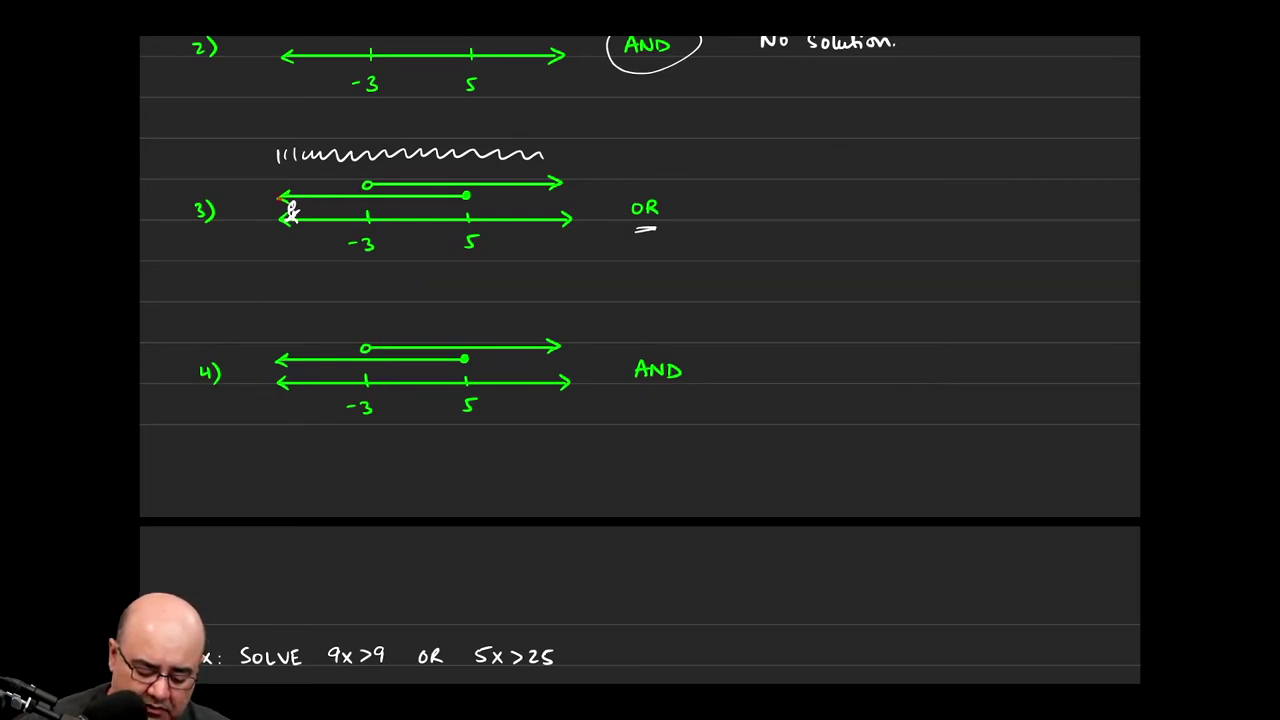
drag(280, 196, 364, 198)
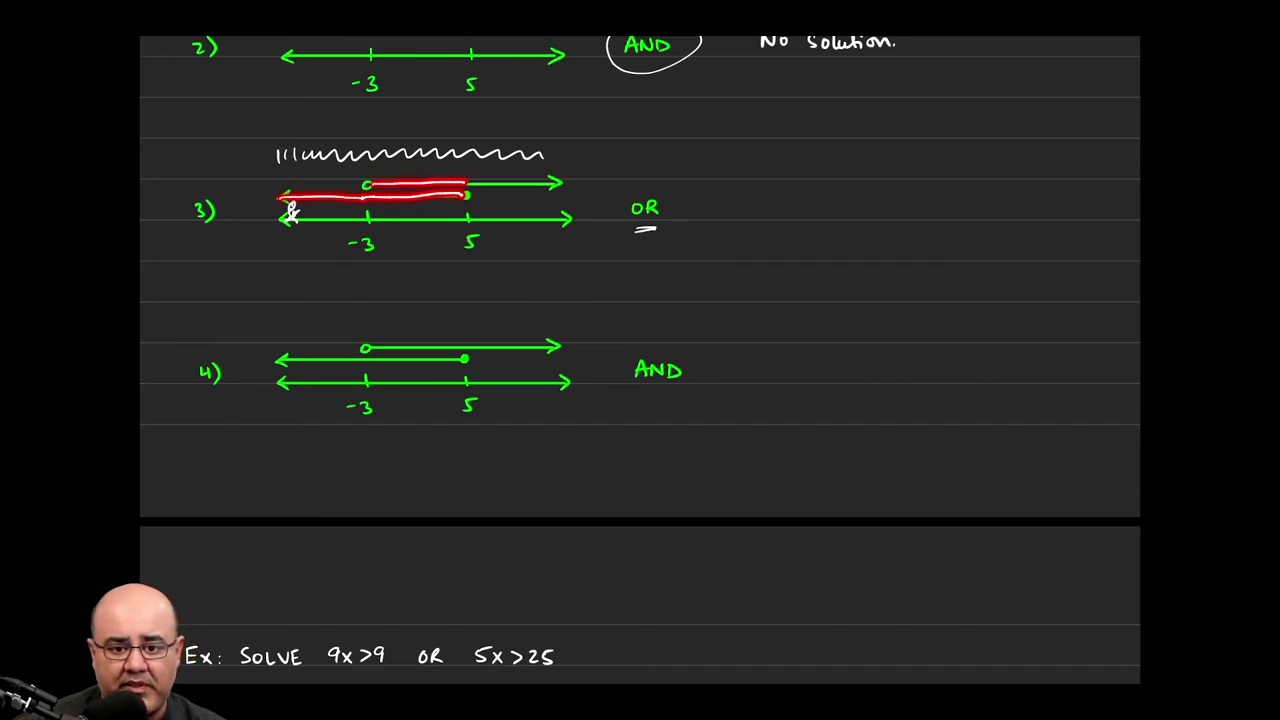
- Erase the red stroke, write (-∞,∞) beside problem 3, and circle its OR
click(476, 204)
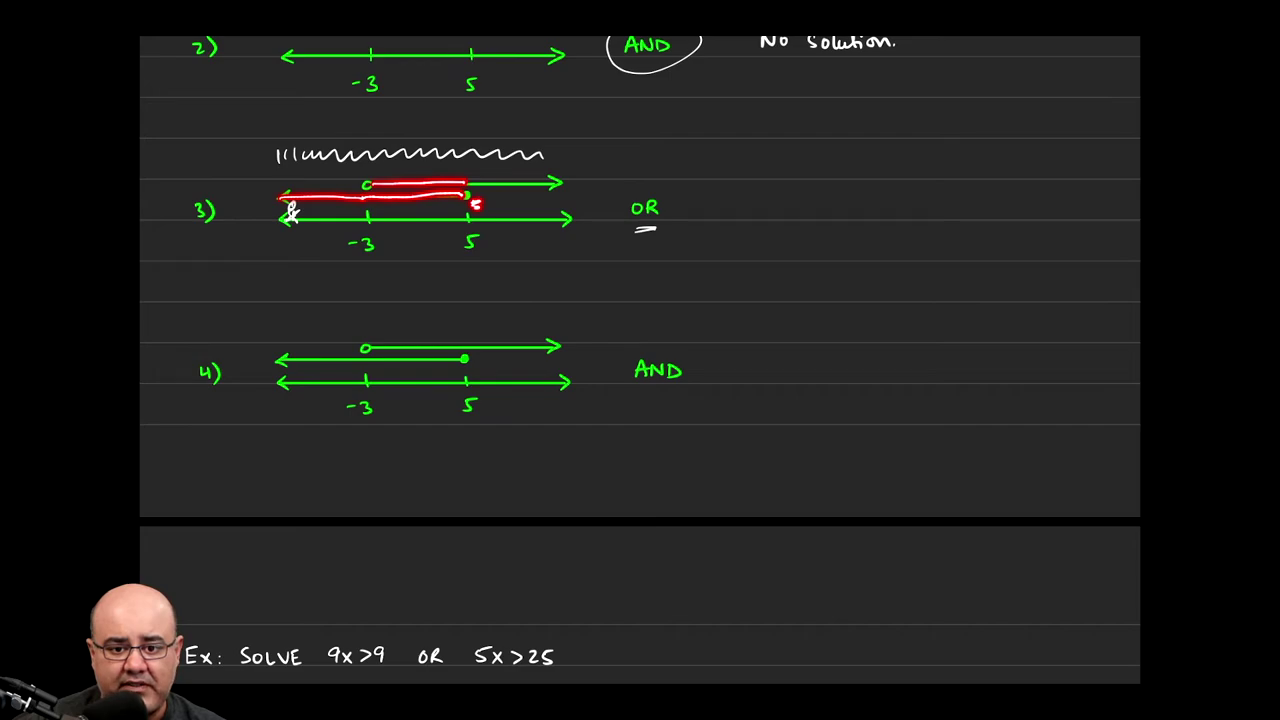
drag(464, 182, 556, 182)
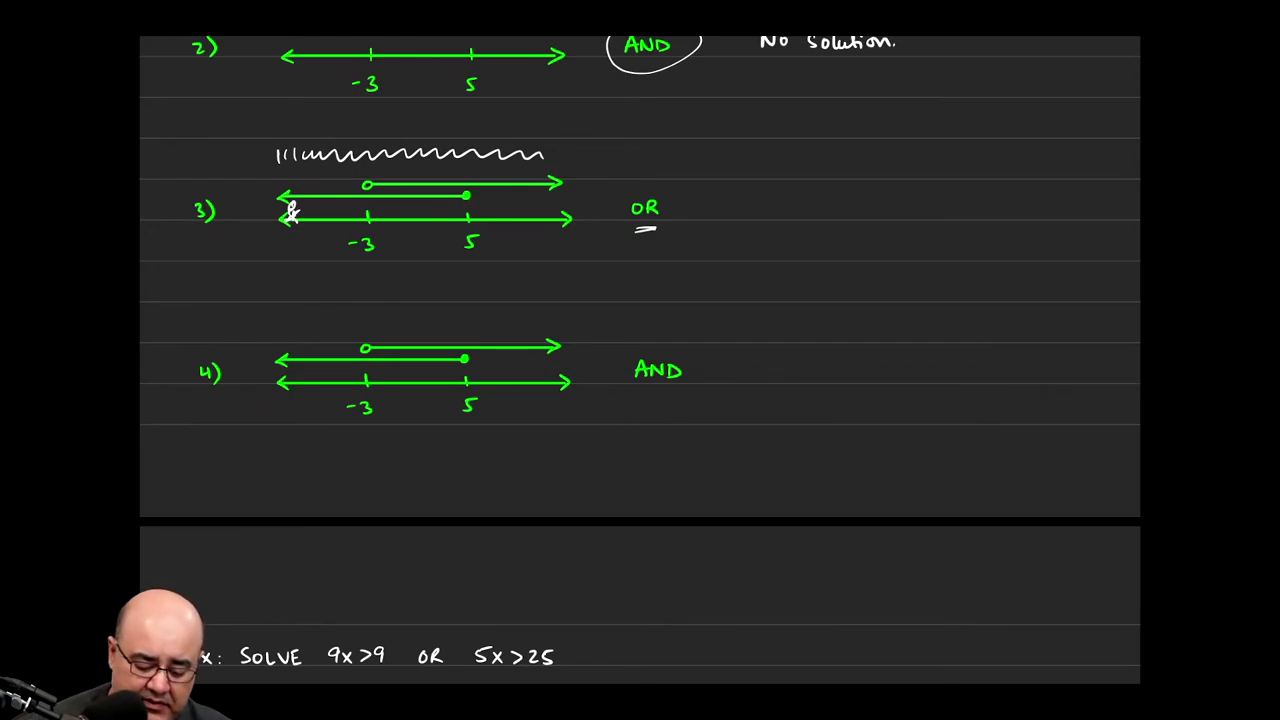
text((-∞,∞)
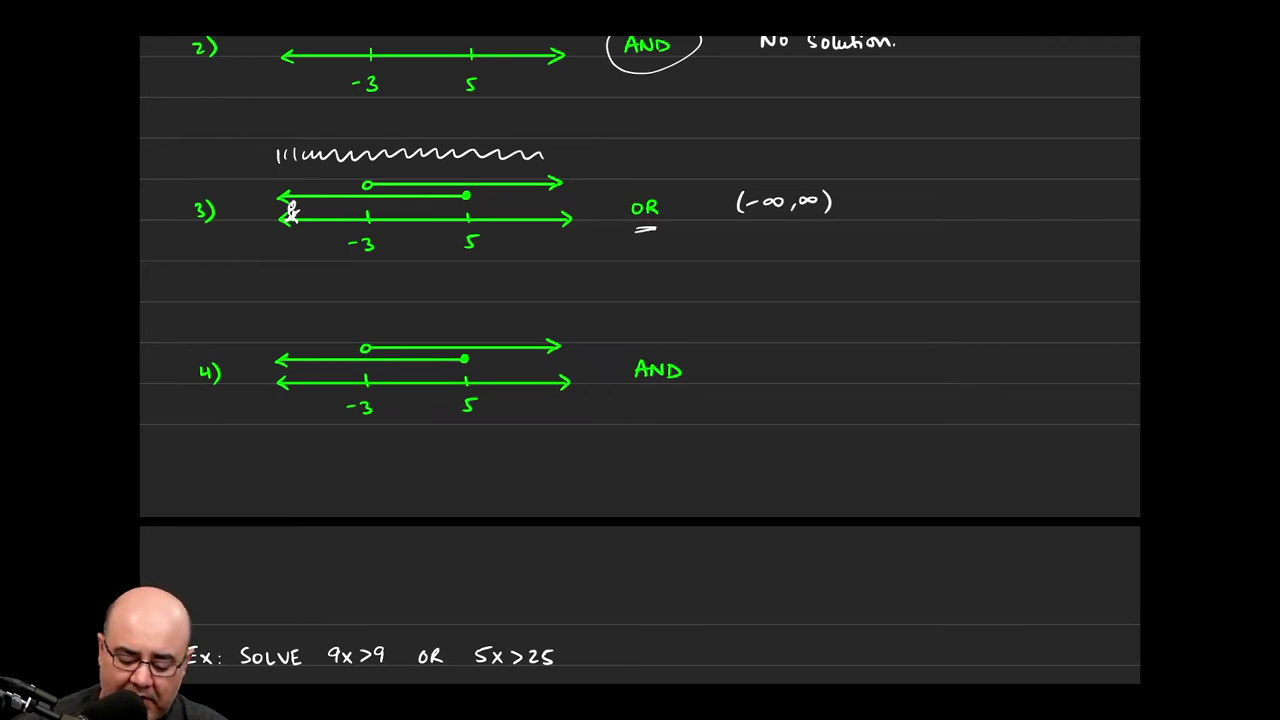
drag(620, 204, 644, 230)
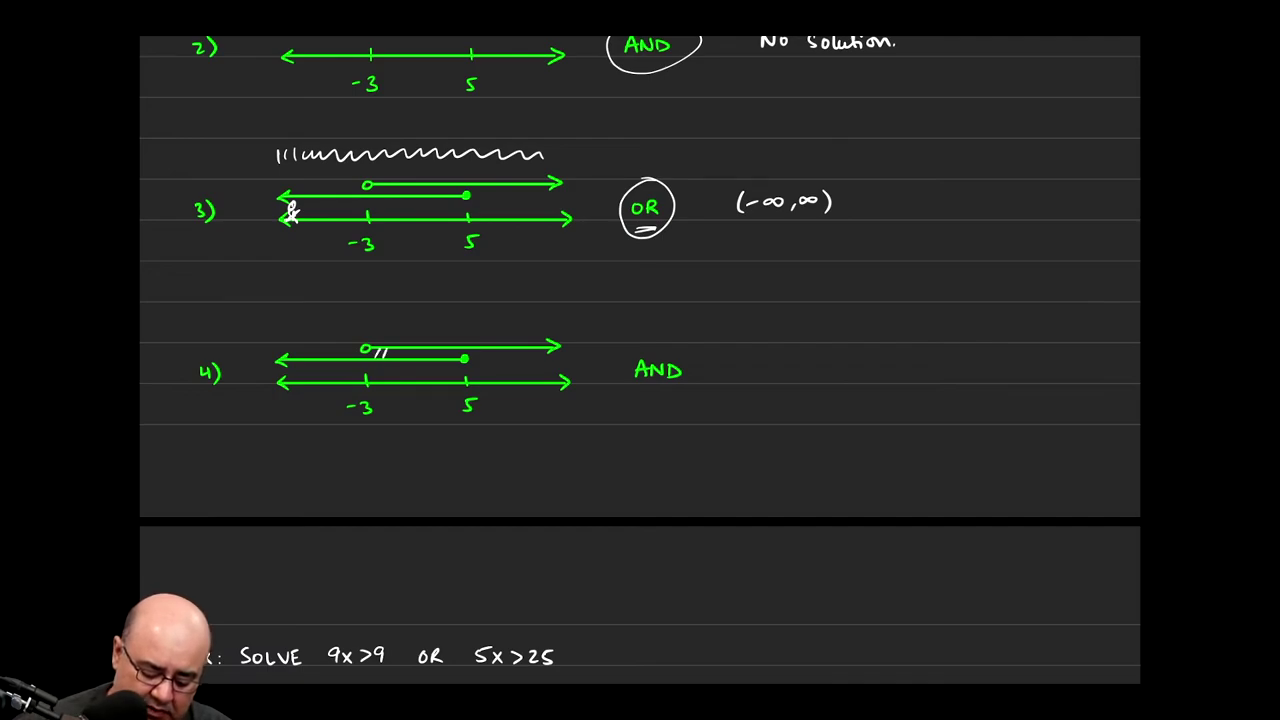
- Hatch the -3 to 5 overlap on problem 4's top line and write -3,5] beside its AND
drag(370, 352, 456, 352)
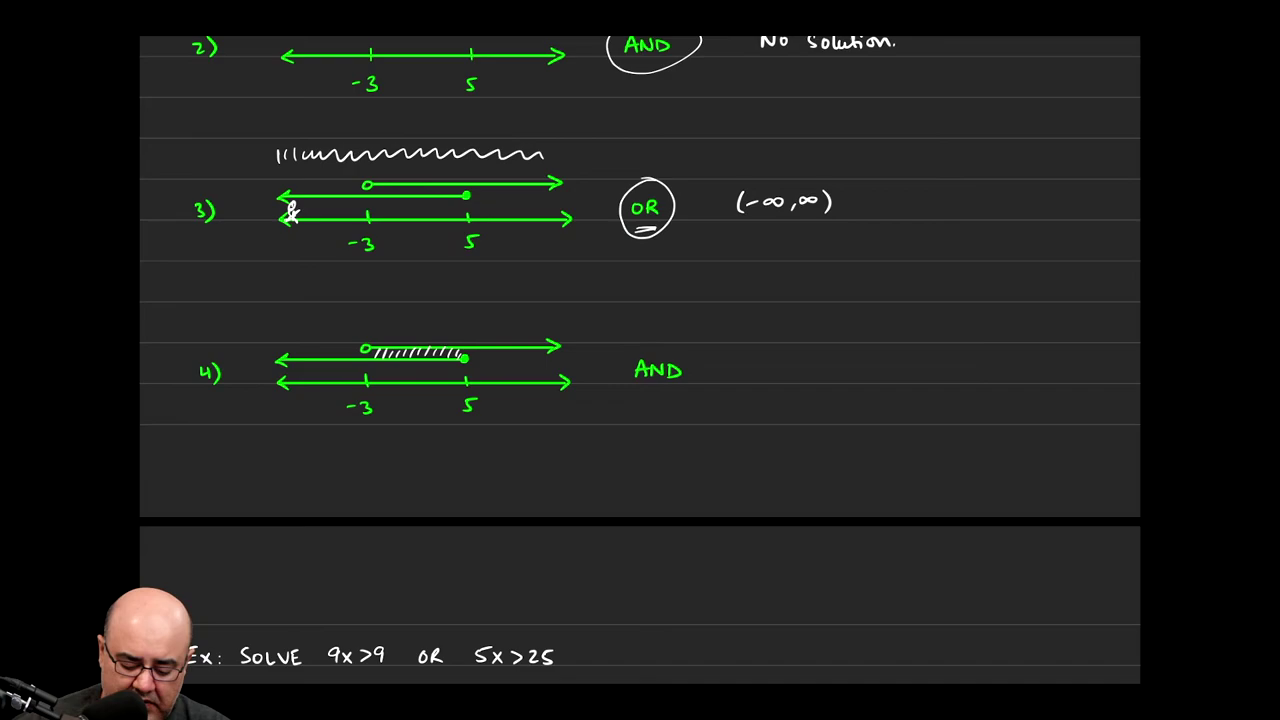
text(-3,)
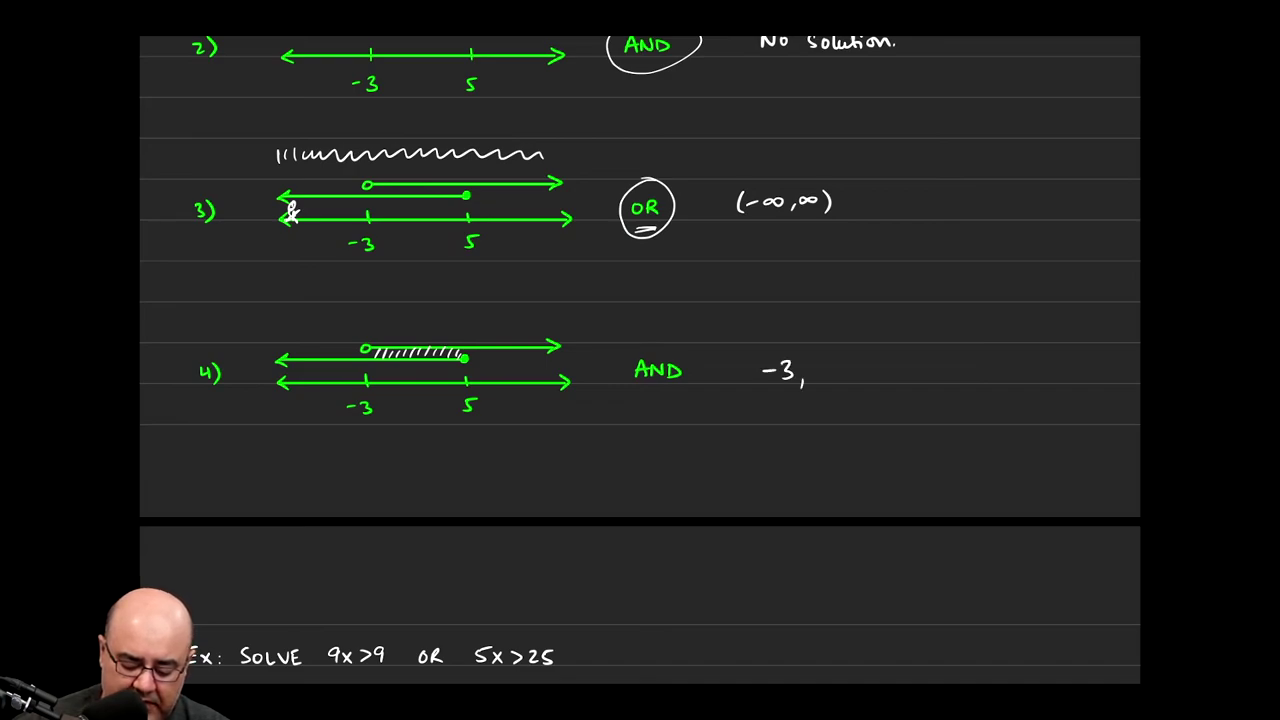
text(5)
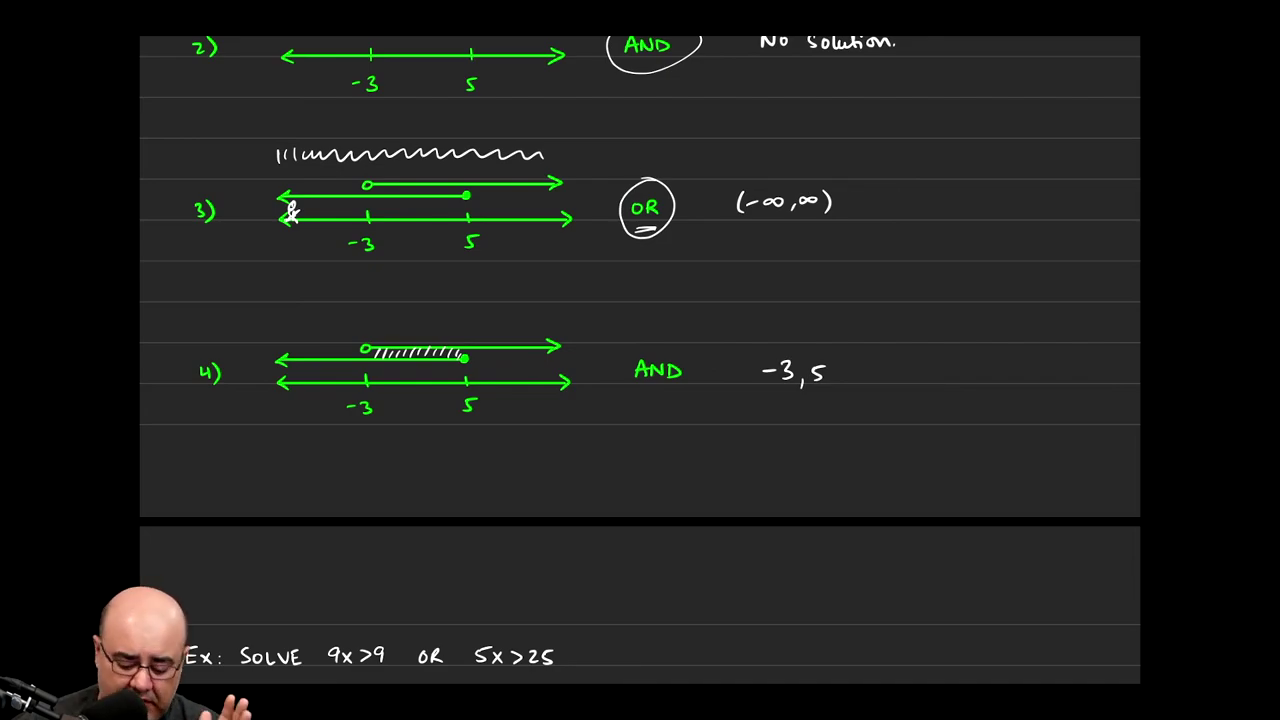
text(])
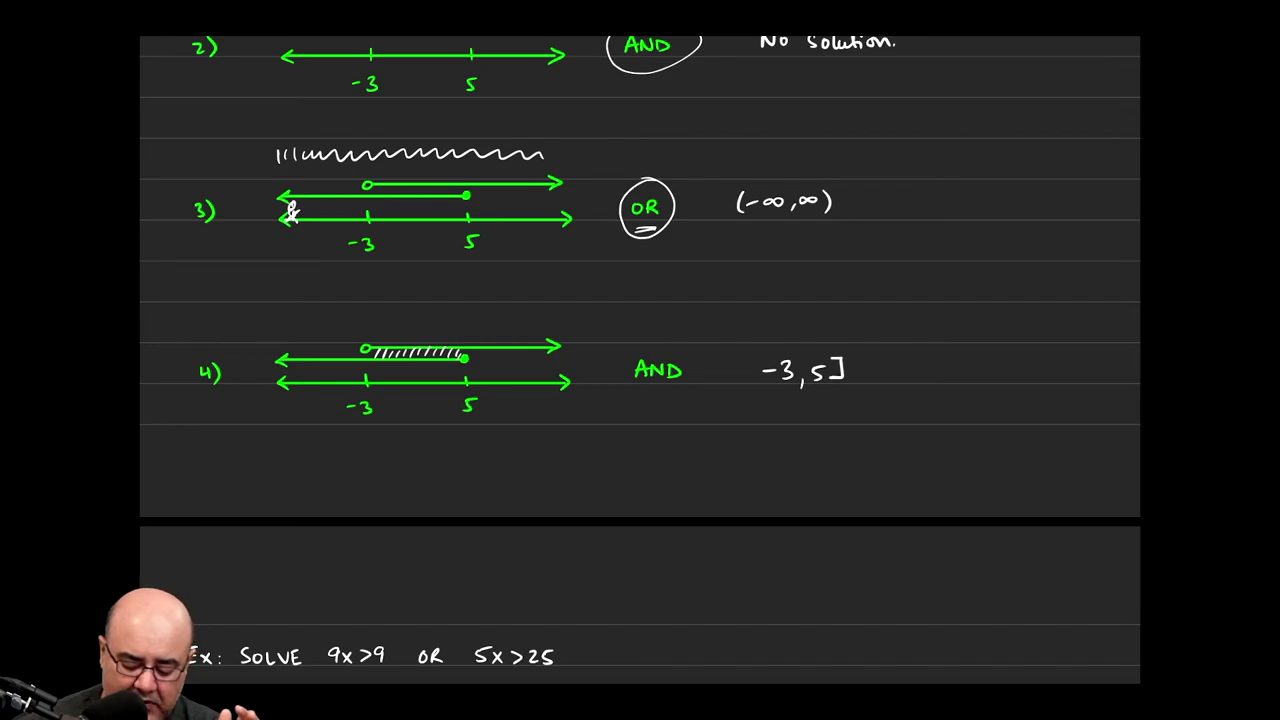